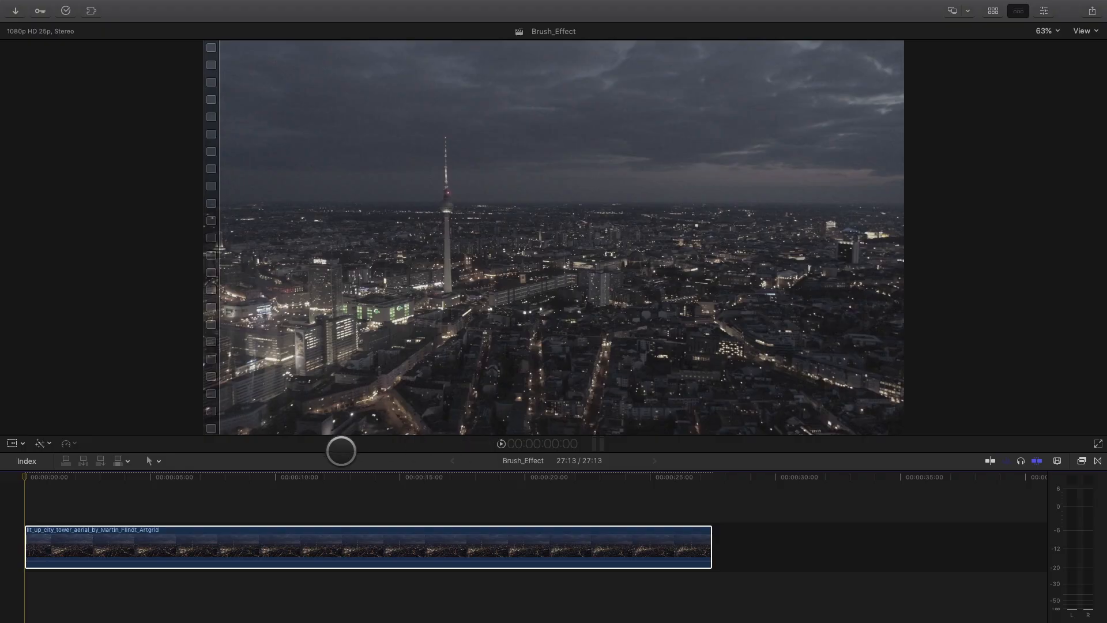
# - Add mLut by motionVFX to the Berlin aerial clip and open its LUT presets gallery
pyautogui.click(161, 494)
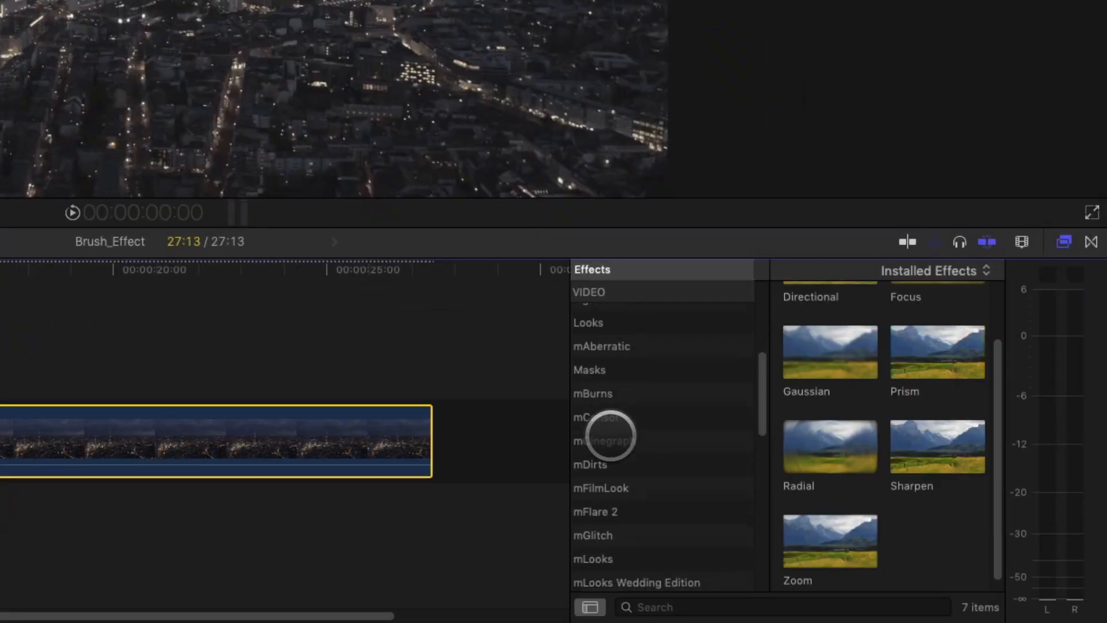
pyautogui.click(585, 432)
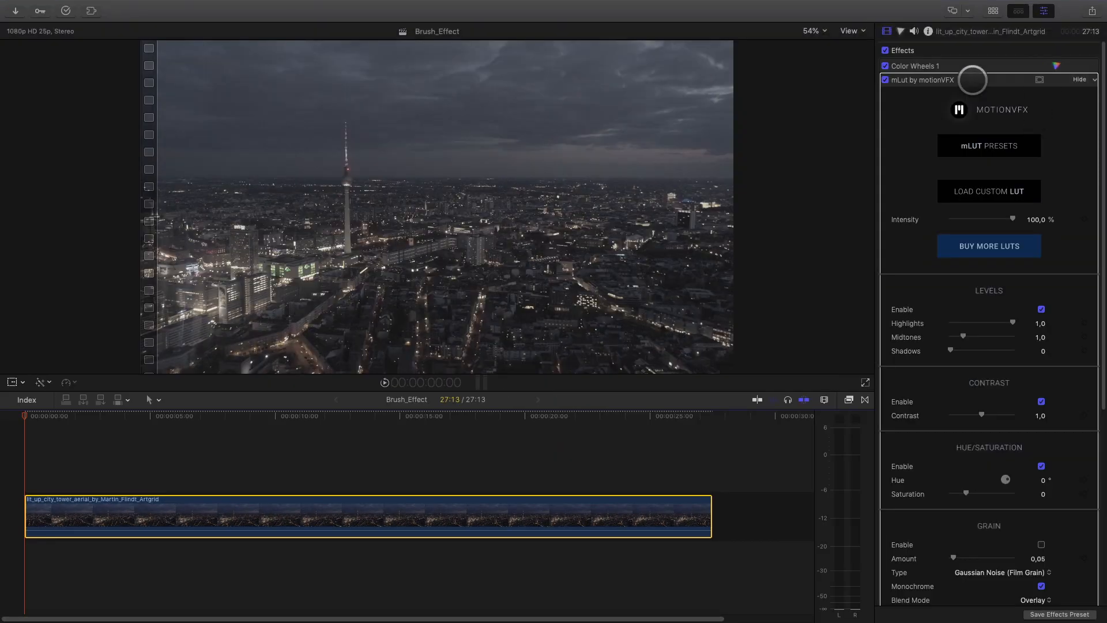
pyautogui.click(989, 145)
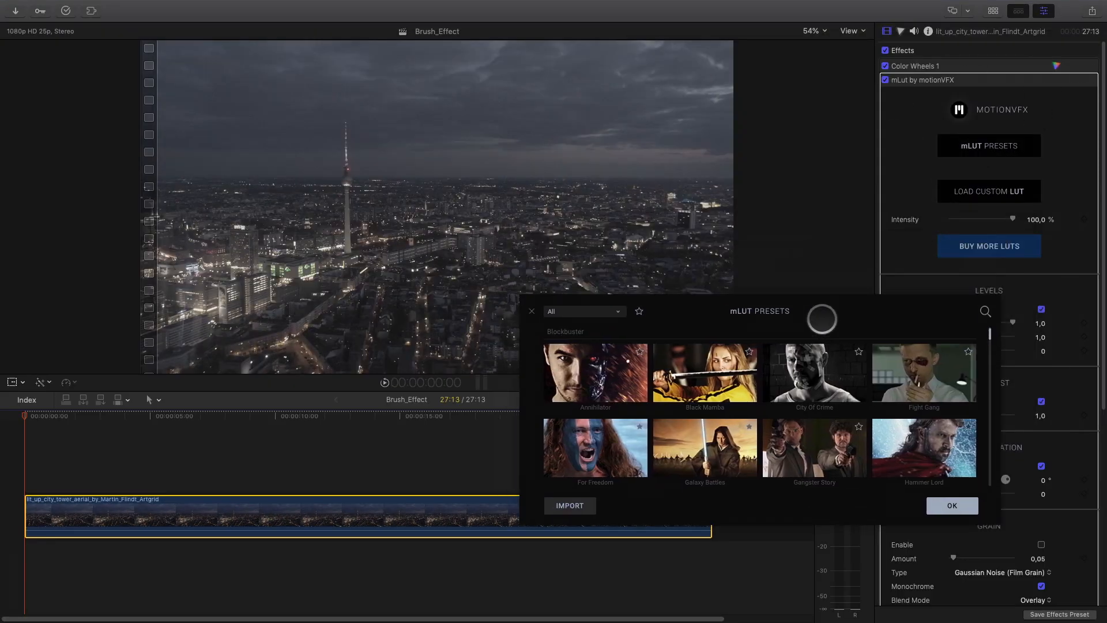
pyautogui.click(584, 312)
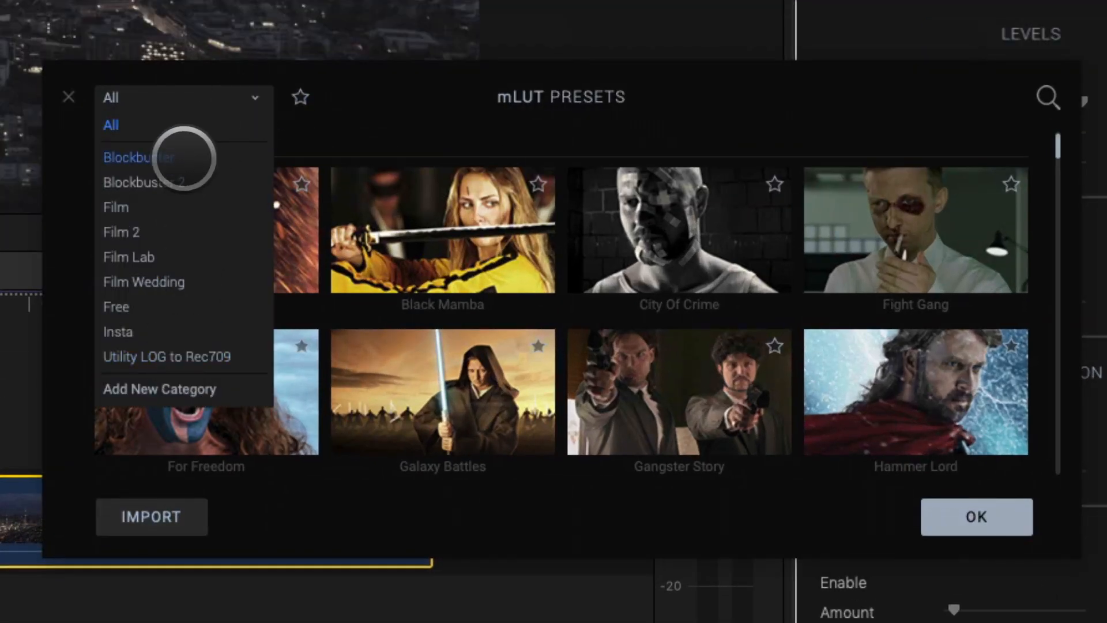
# - Preview the Blockbuster 2 Whiplash look, then apply the Film 2 Henna LUT
pyautogui.click(145, 182)
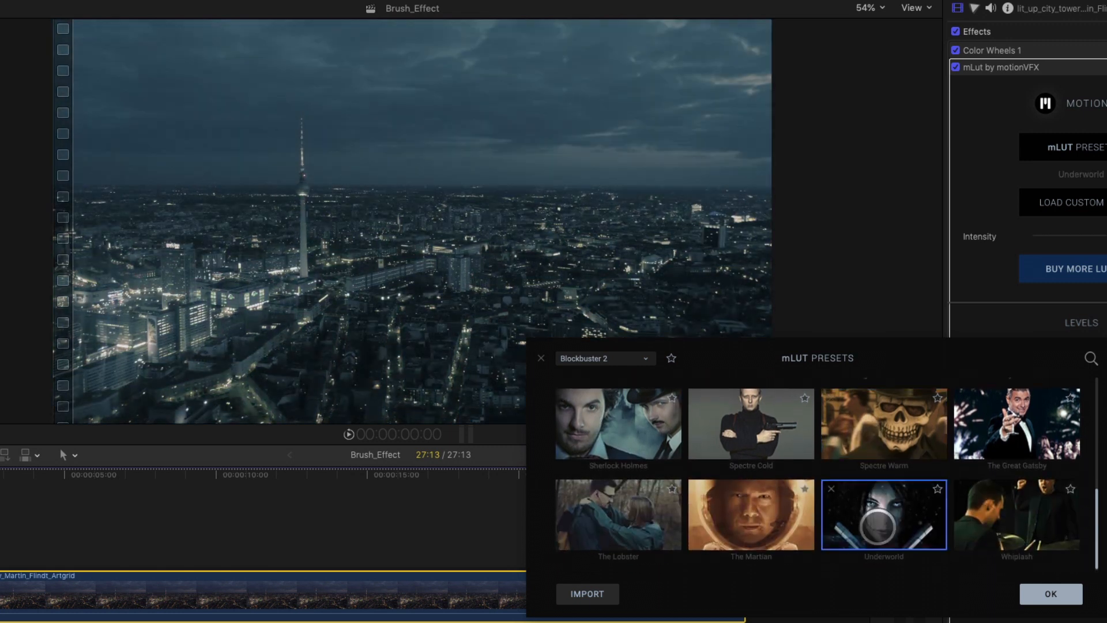
pyautogui.click(1016, 513)
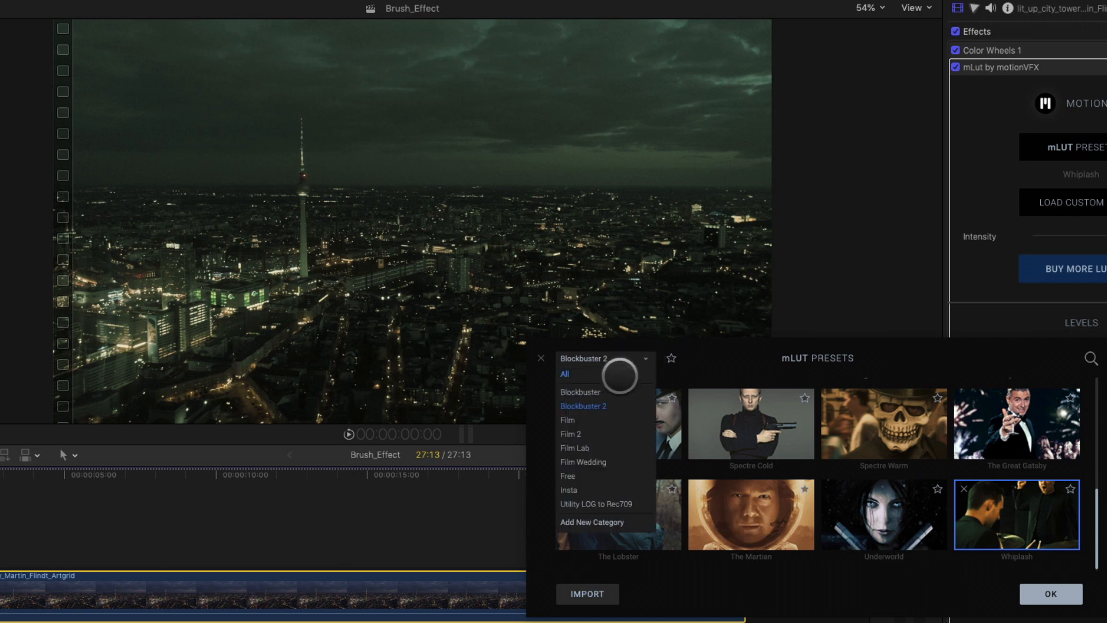
pyautogui.click(567, 434)
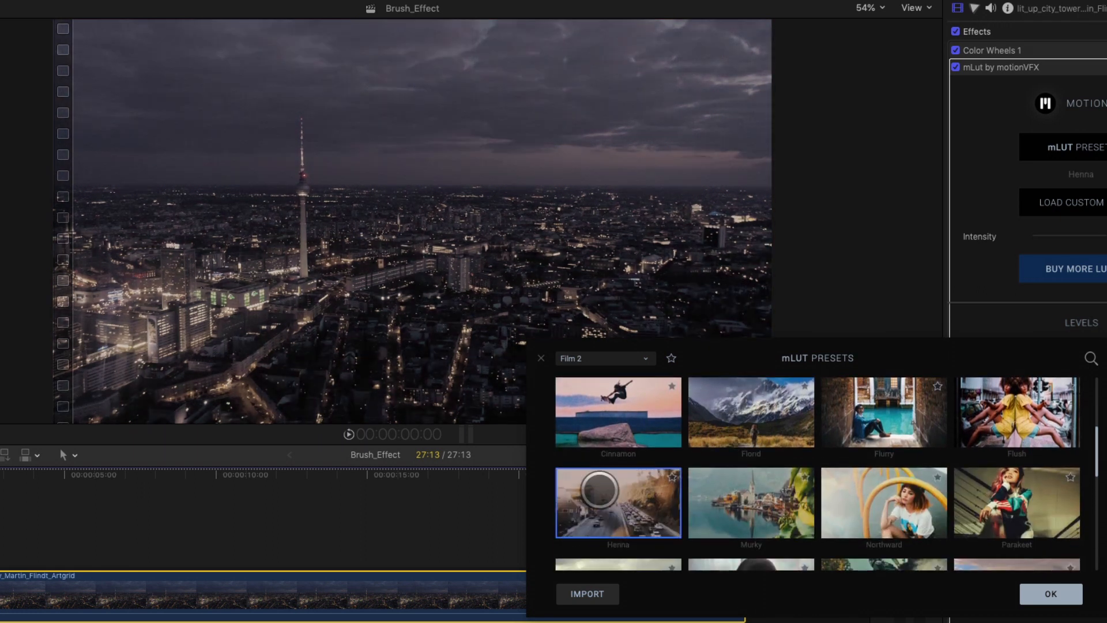
pyautogui.click(1049, 594)
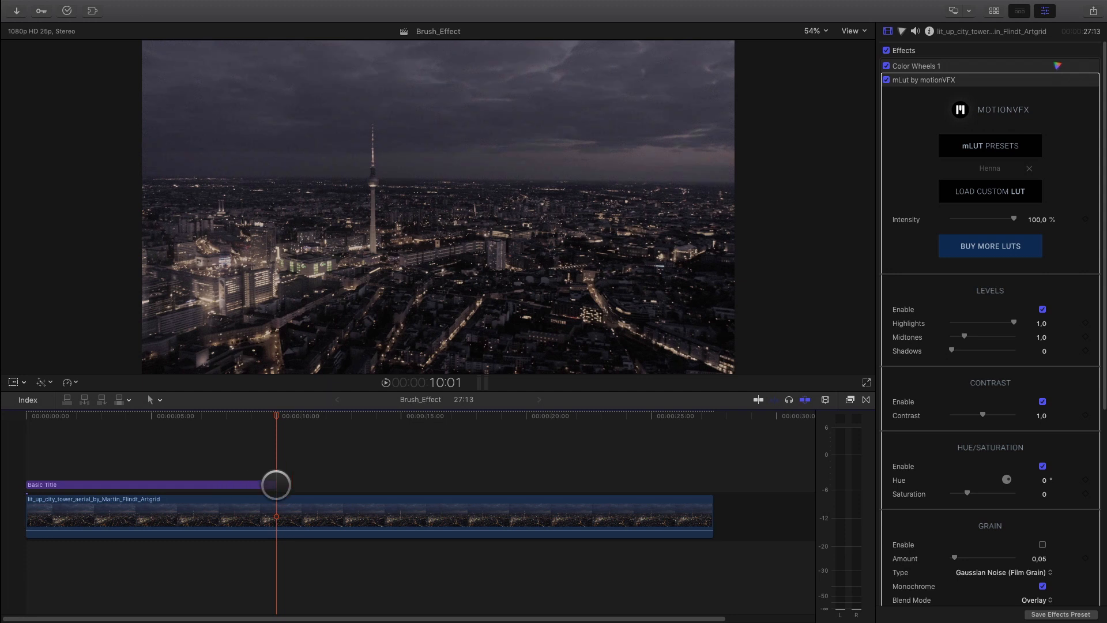
# - Change the title text to BERLIN NIGHT in the Edo SZ font at size 199
pyautogui.click(141, 484)
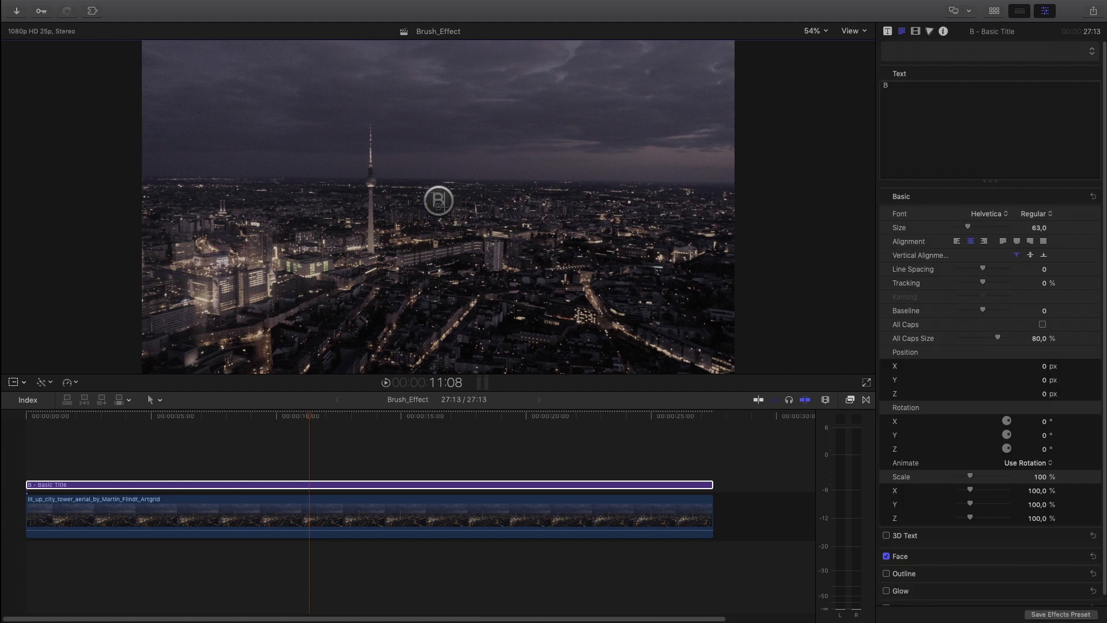
pyautogui.write('BERLIN NIGHT')
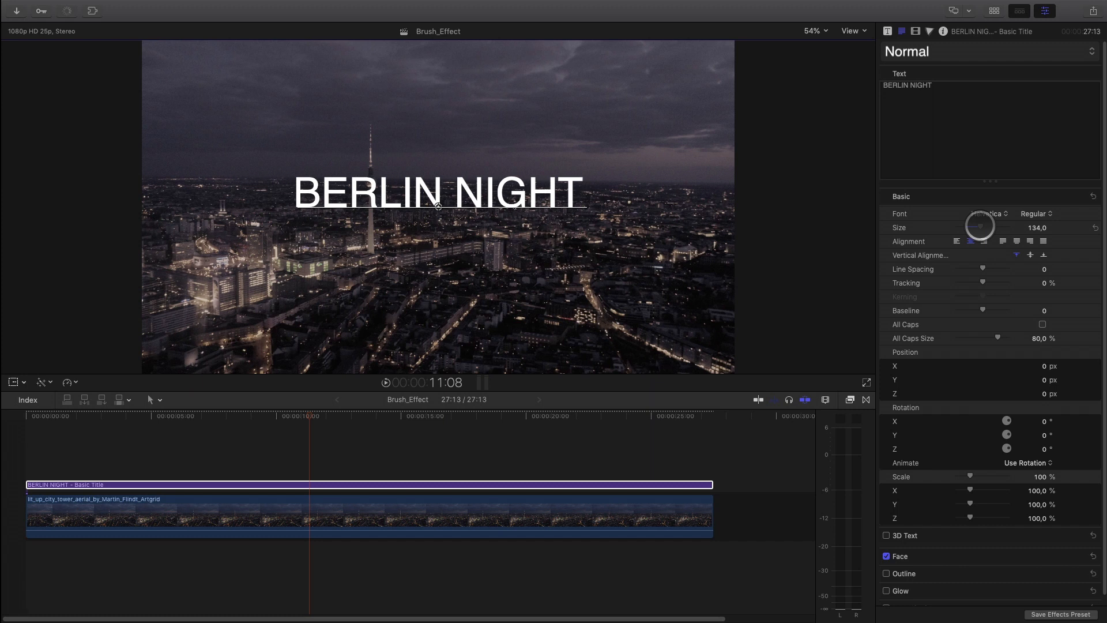
pyautogui.click(987, 213)
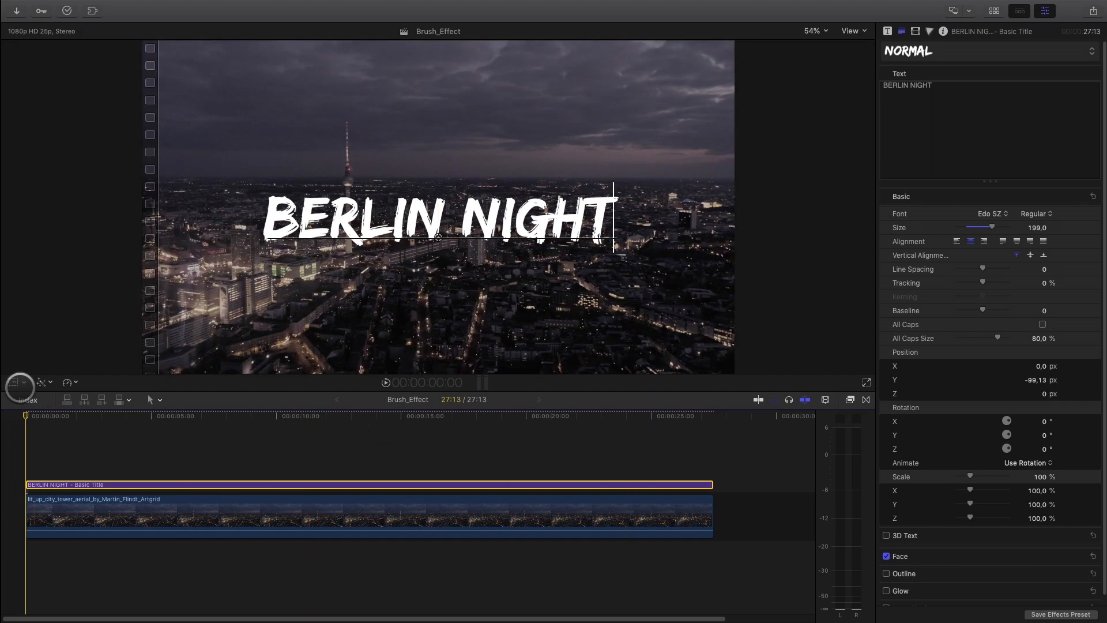
# - Merge the graded clip and title into a compound clip called Brush_Effect base
pyautogui.rightClick(406, 517)
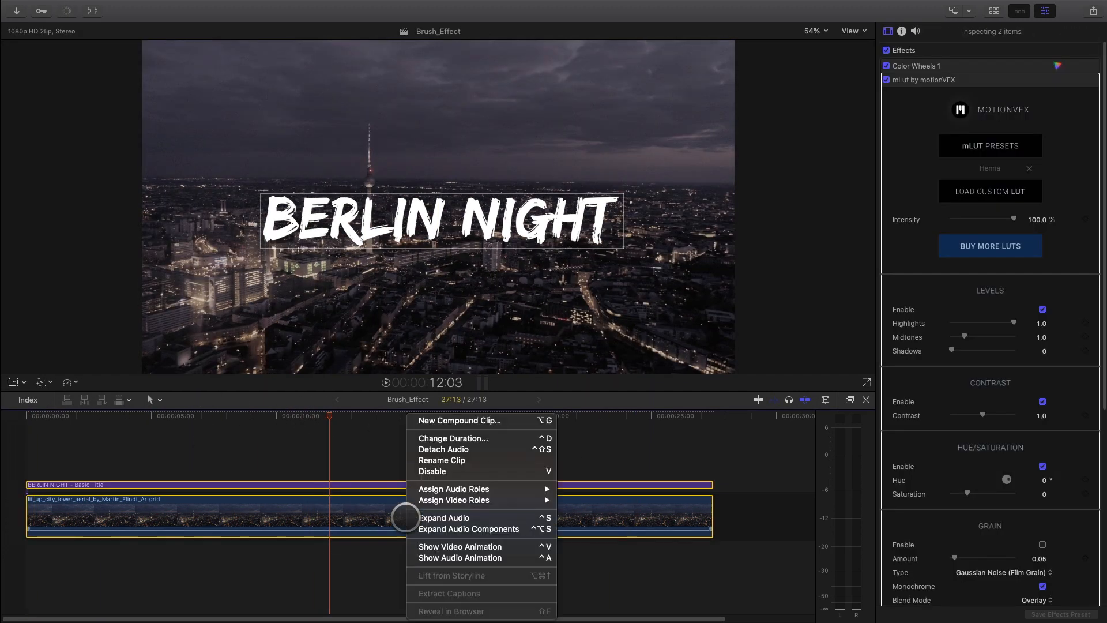
pyautogui.click(459, 420)
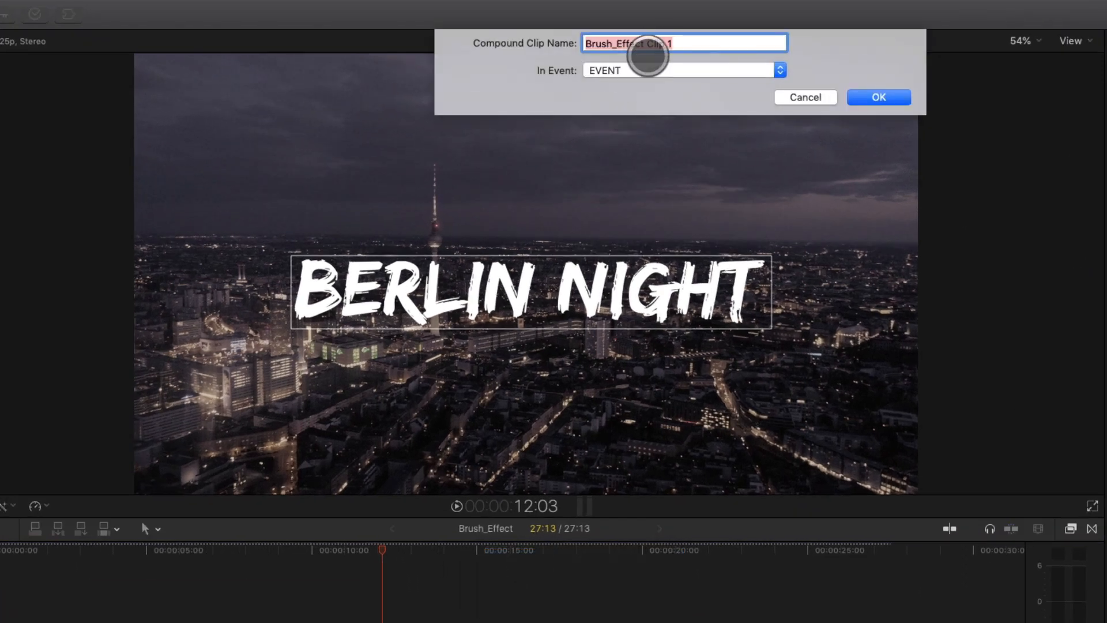
pyautogui.write('Brush_Effect b')
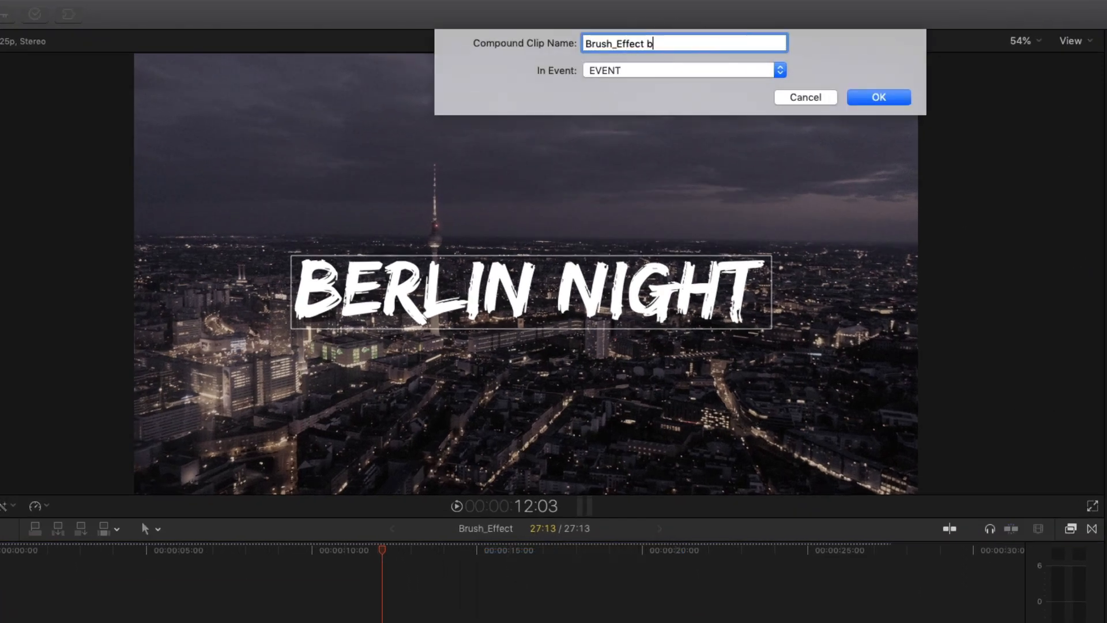
pyautogui.click(877, 97)
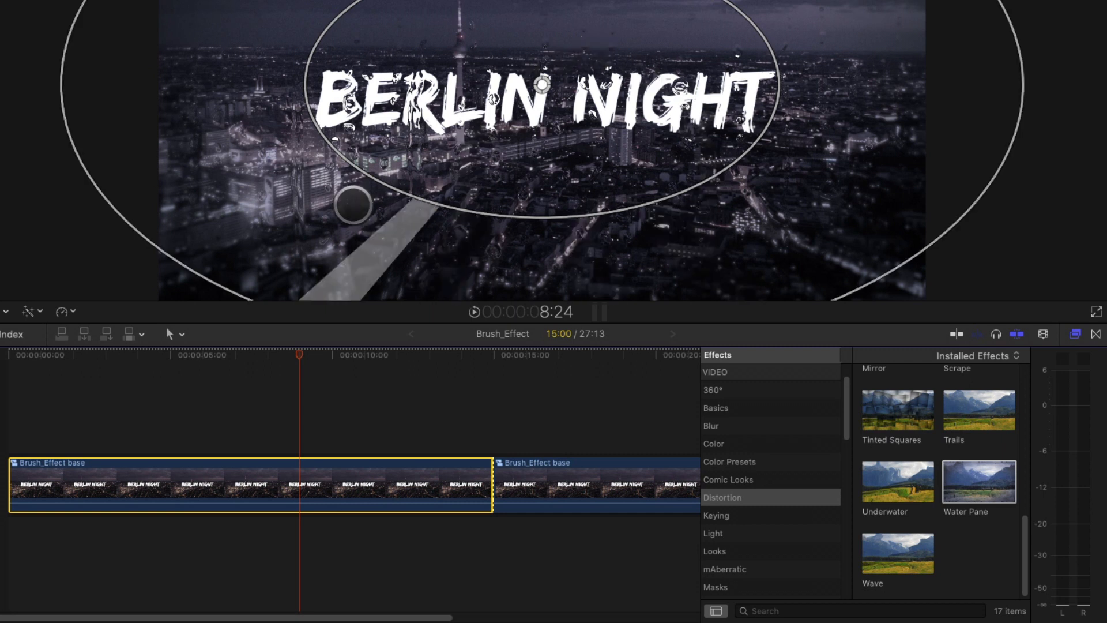
# - Apply the Distortion Water Pane raindrop effect to the first compound clip segment
pyautogui.click(711, 426)
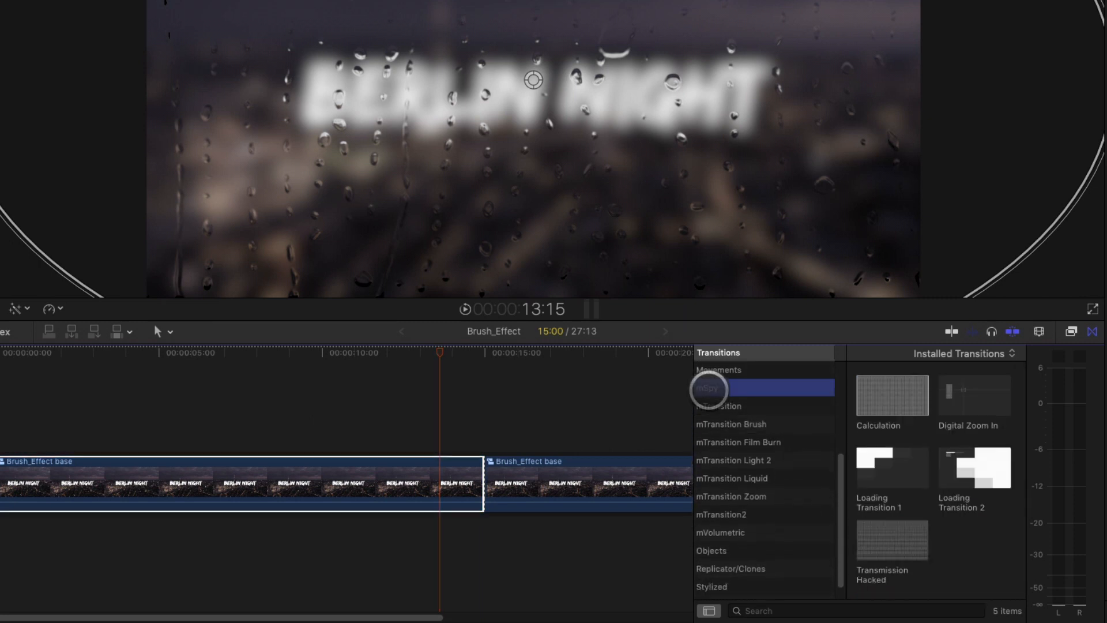
# - Pick an mTransition Brush wipe and place it between the two segments
pyautogui.click(718, 412)
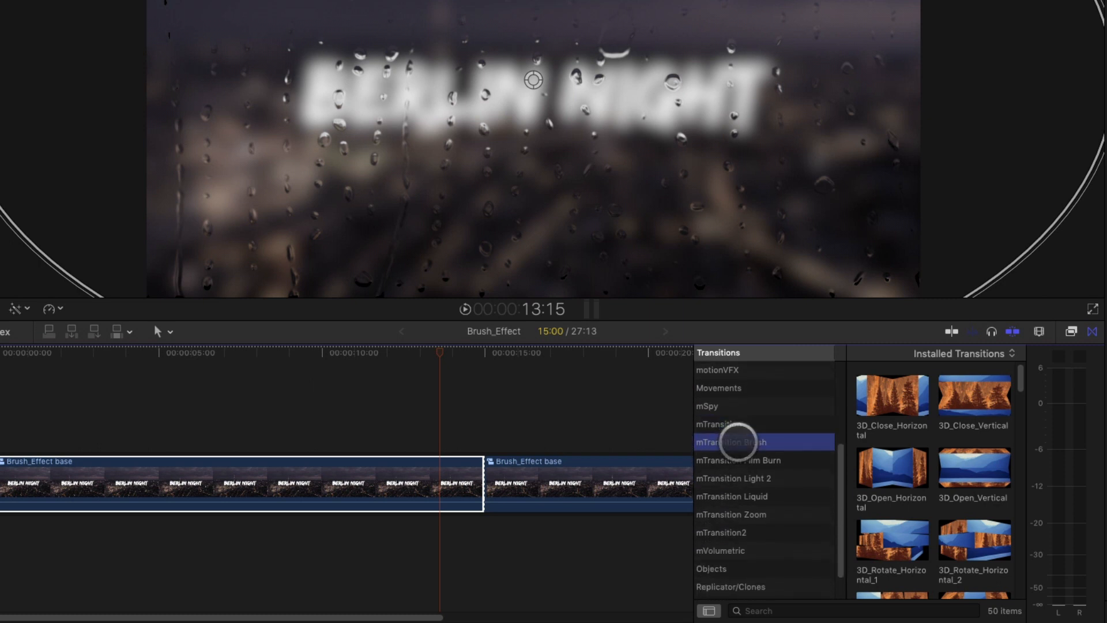
pyautogui.click(731, 442)
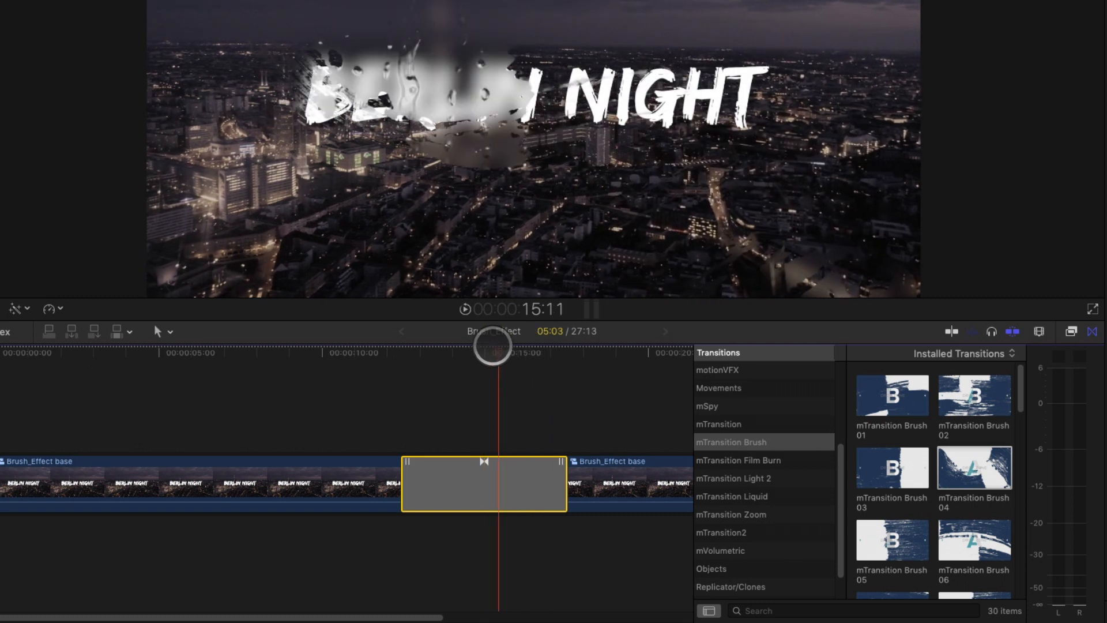
pyautogui.scroll(-3)
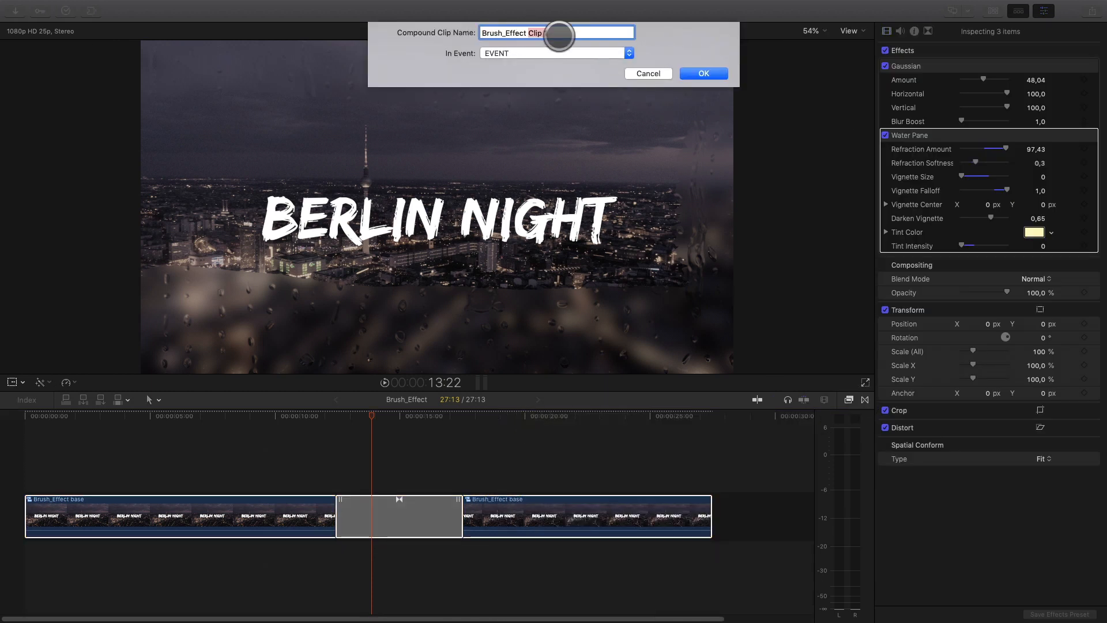
# - Name the all-clips compound clip Brush_Effect final and add mFilmLook
pyautogui.click(701, 73)
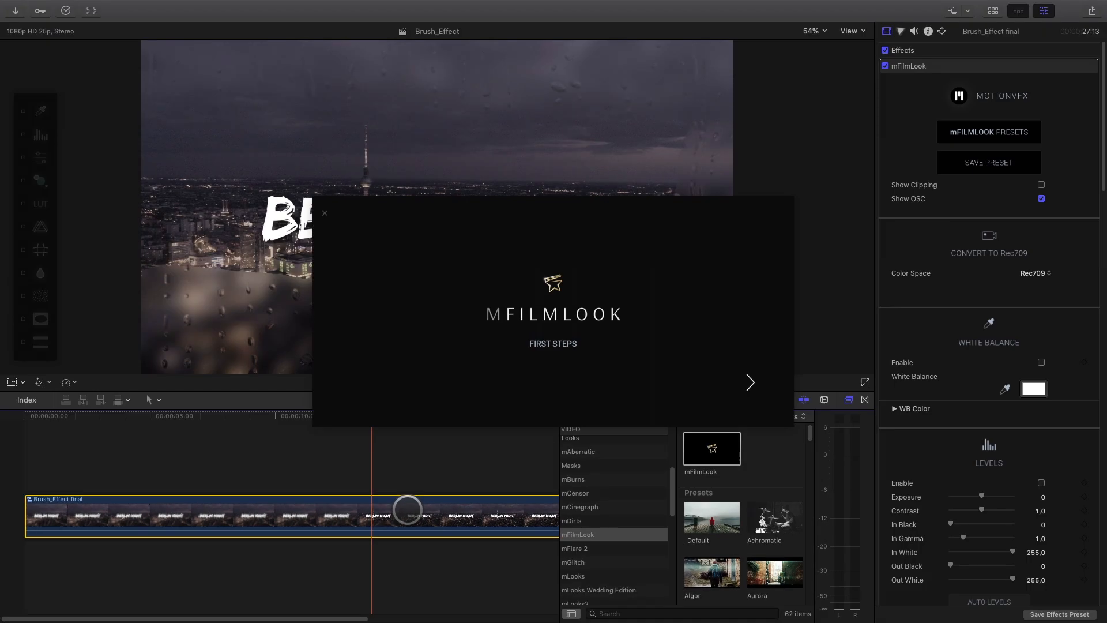
pyautogui.click(324, 214)
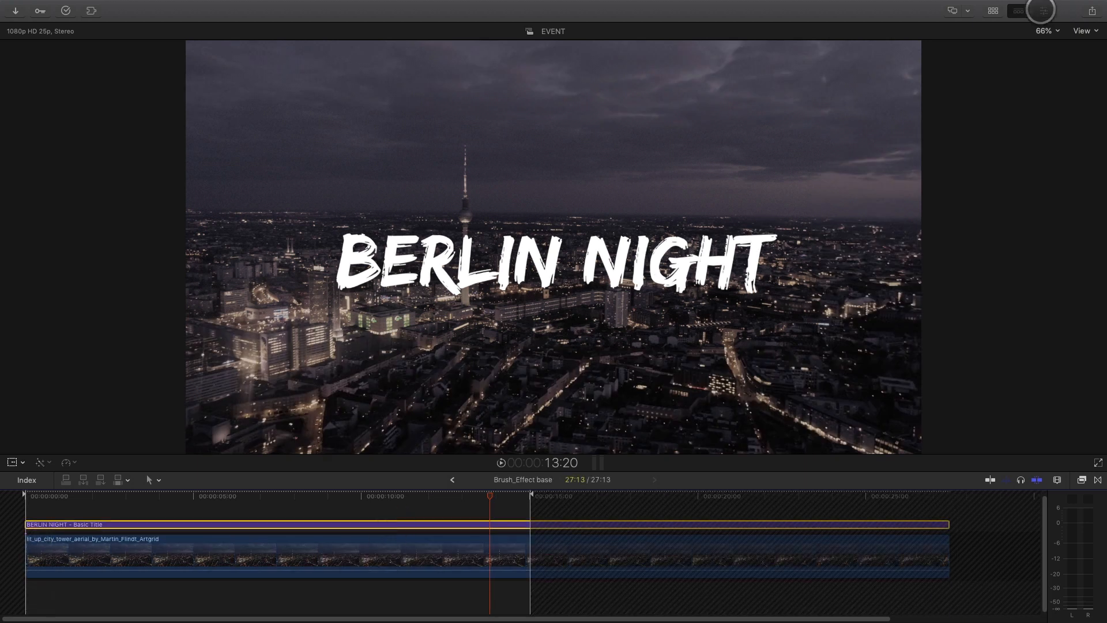
# - Show the title's properties inside Brush_Effect base to change it to PARIS NIGHT
pyautogui.click(1041, 10)
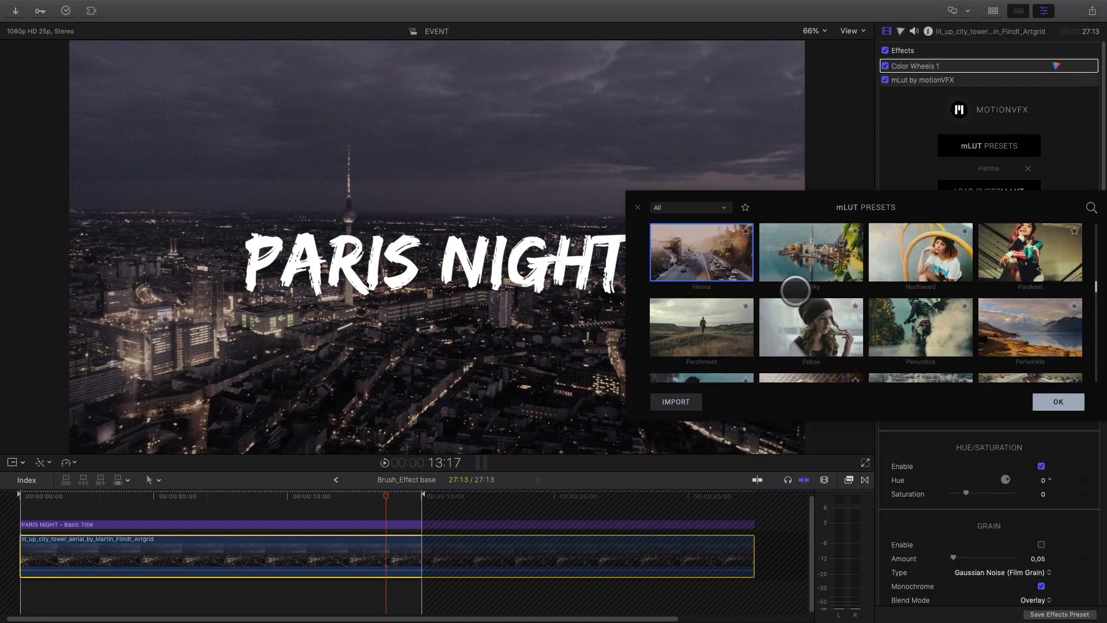
pyautogui.scroll(3)
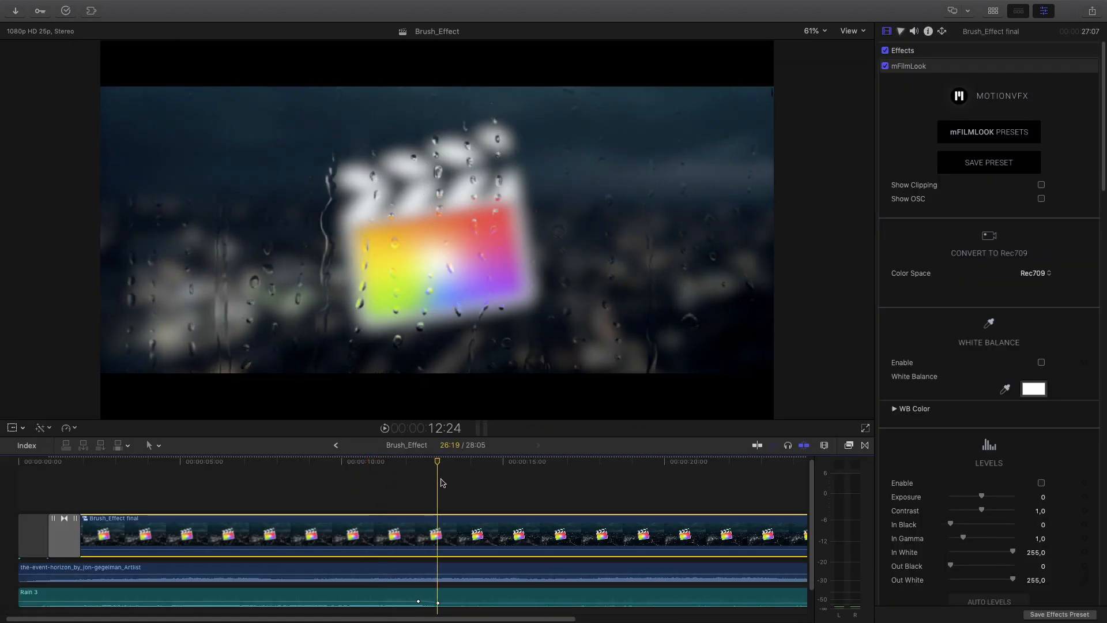
pyautogui.click(490, 461)
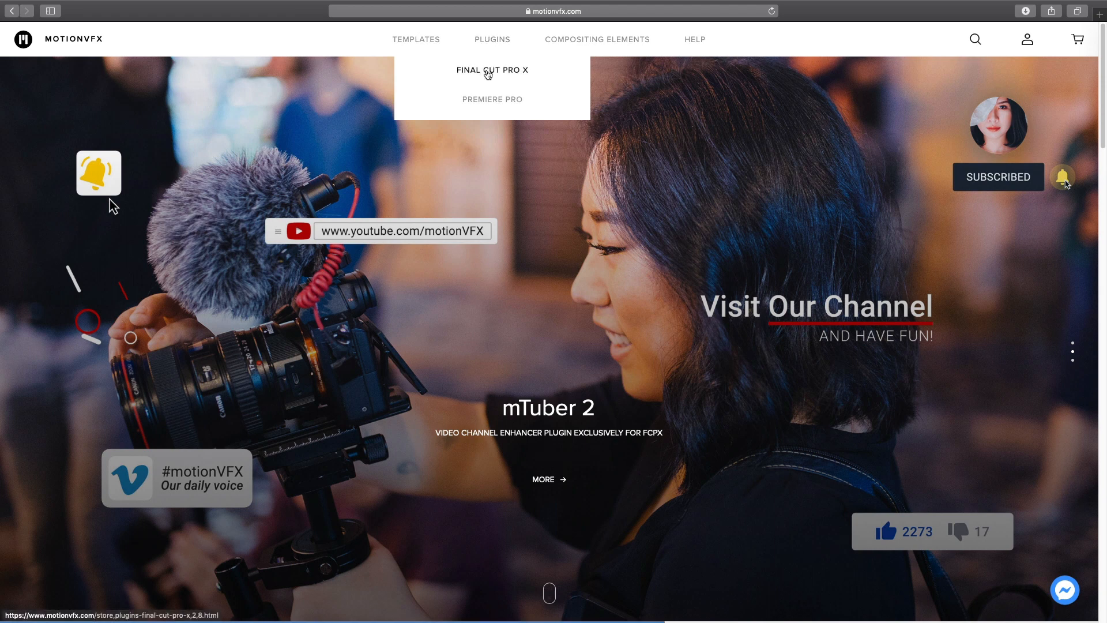
# - Open motionVFX's Final Cut Pro X plugins catalog and scroll through the products
pyautogui.click(492, 39)
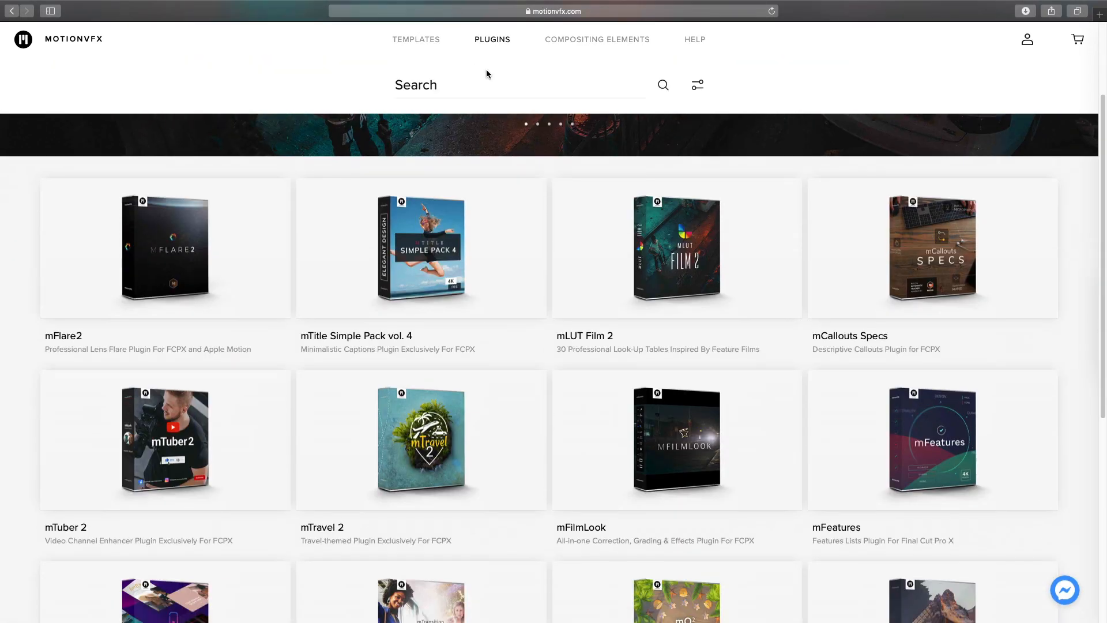
pyautogui.scroll(-3)
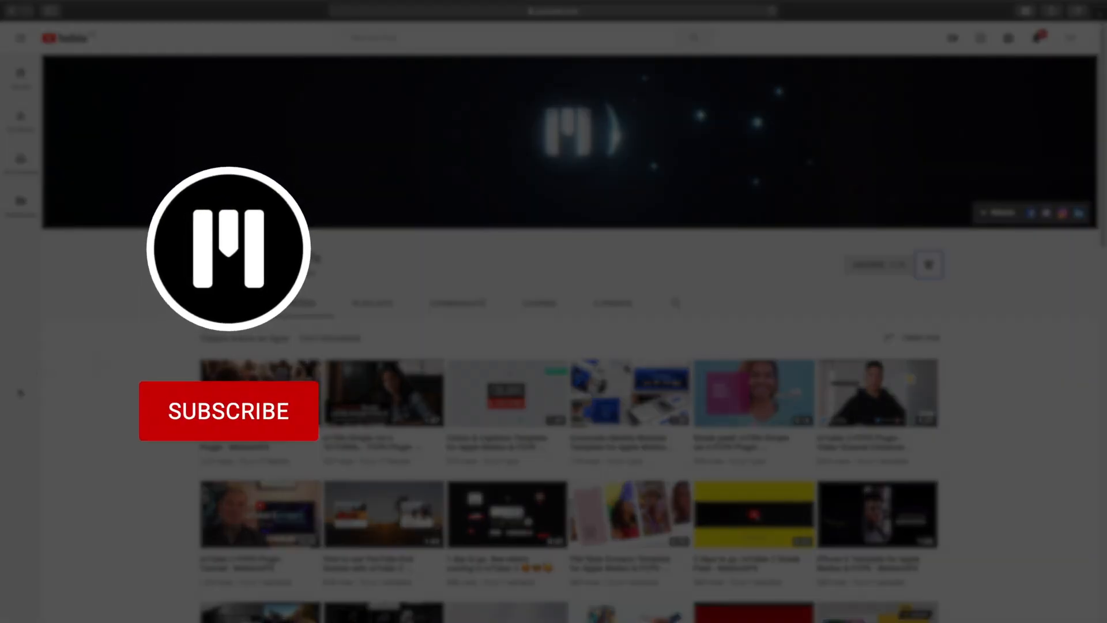
# - Subscribe to the MotionVFX YouTube channel
pyautogui.click(228, 411)
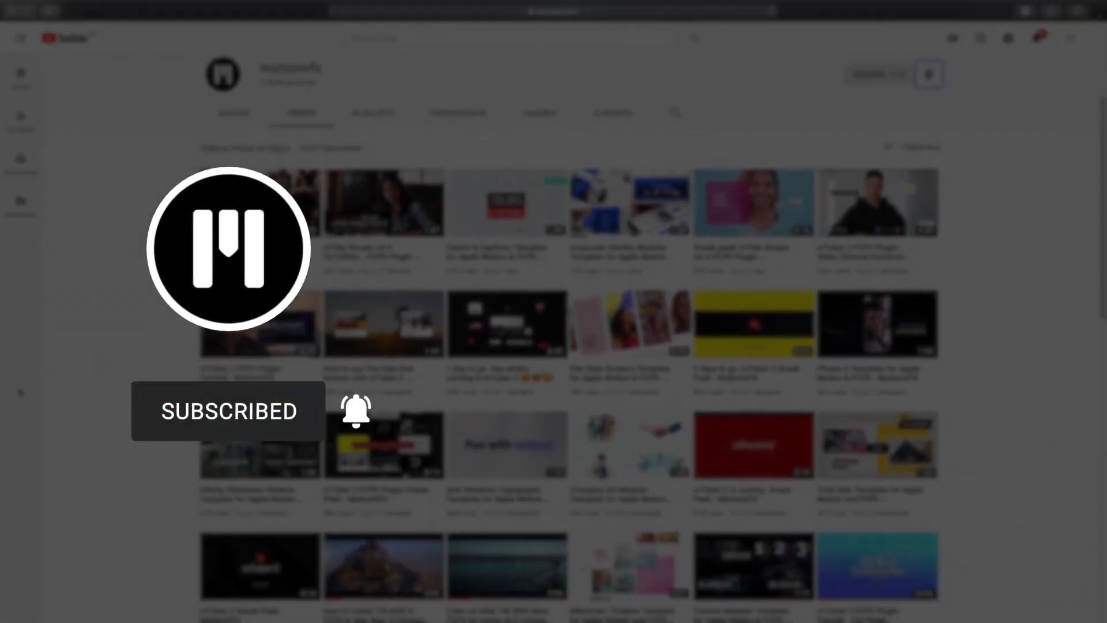